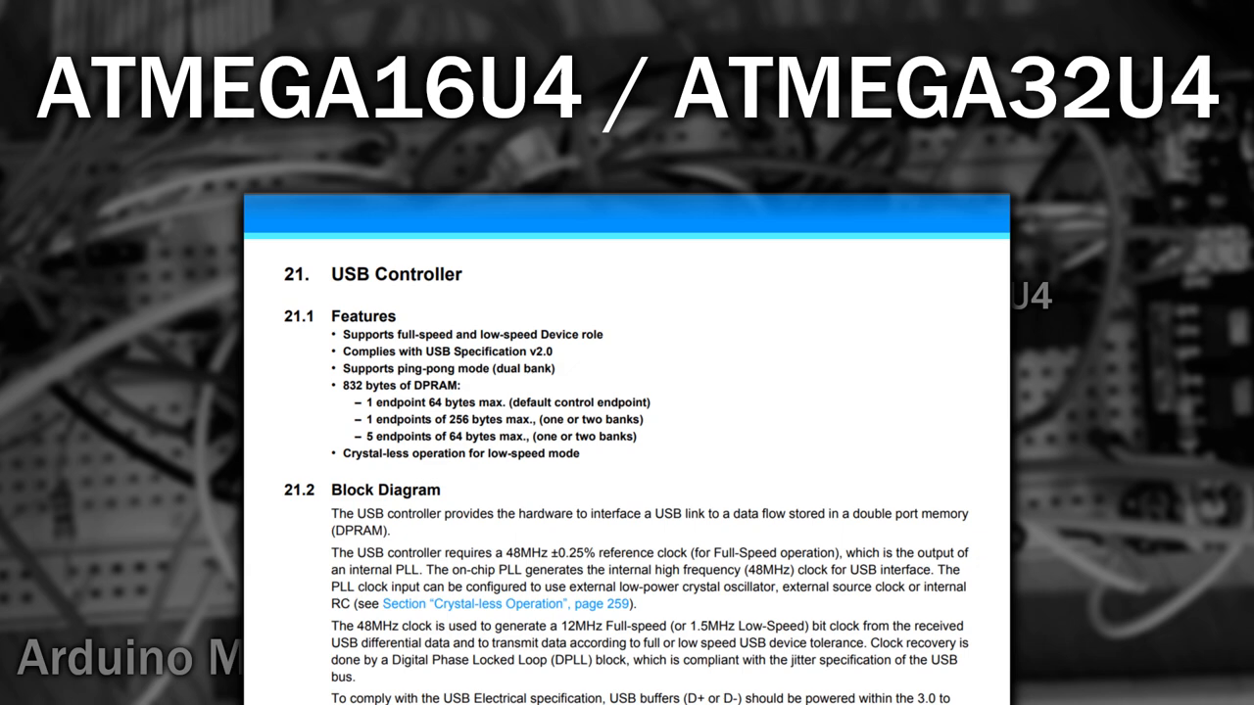
Scroll down through the MHeironimus/ArduinoJoystickLibrary repository page on GitHub.
scroll(down, 3)
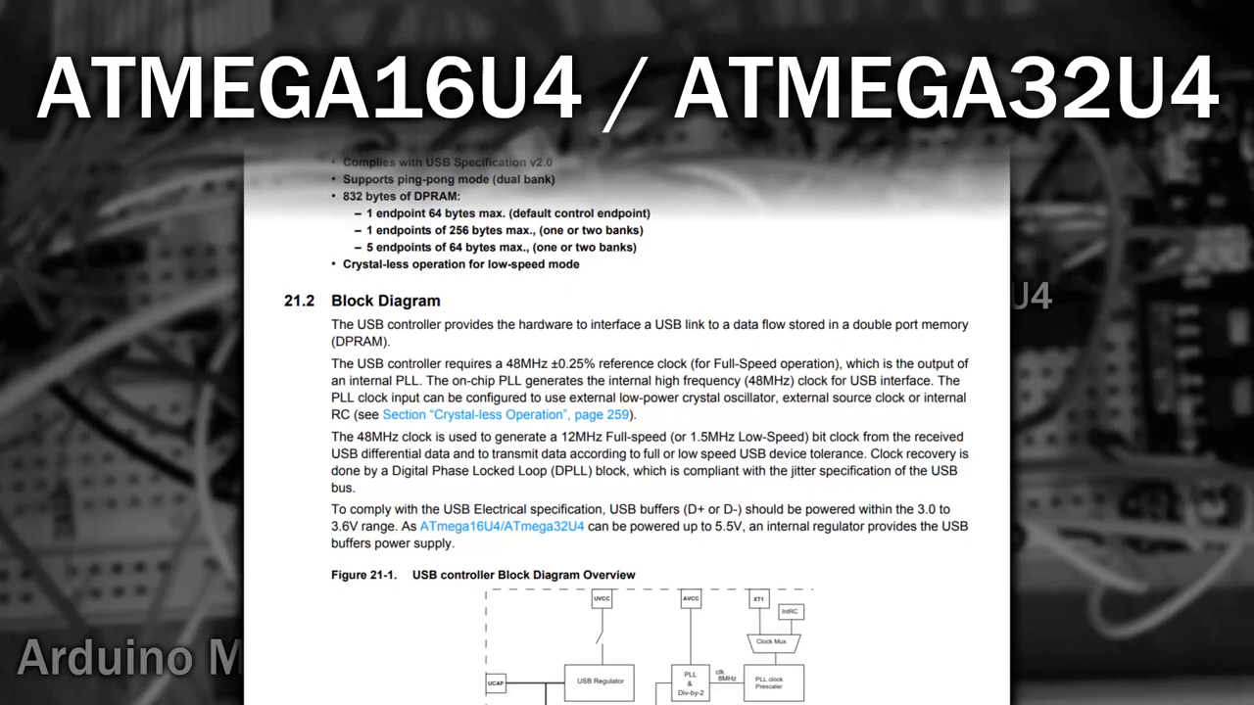
scroll(down, 3)
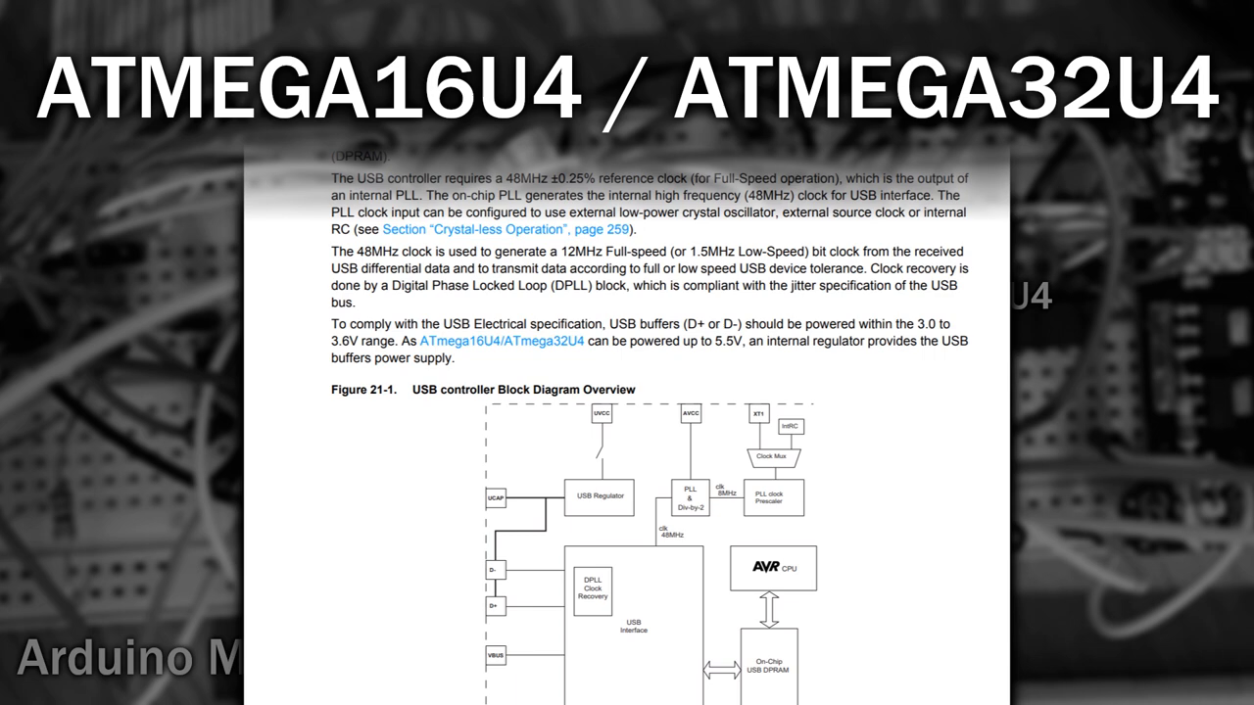
scroll(down, 3)
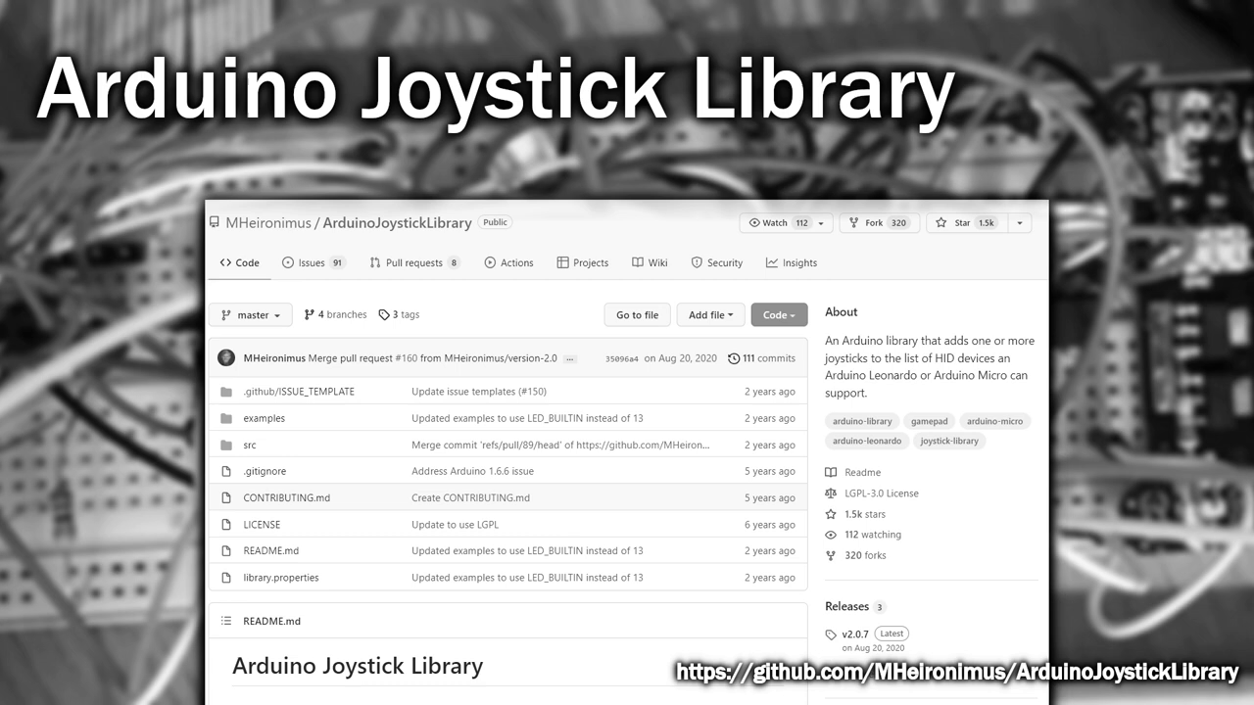
scroll(down, 3)
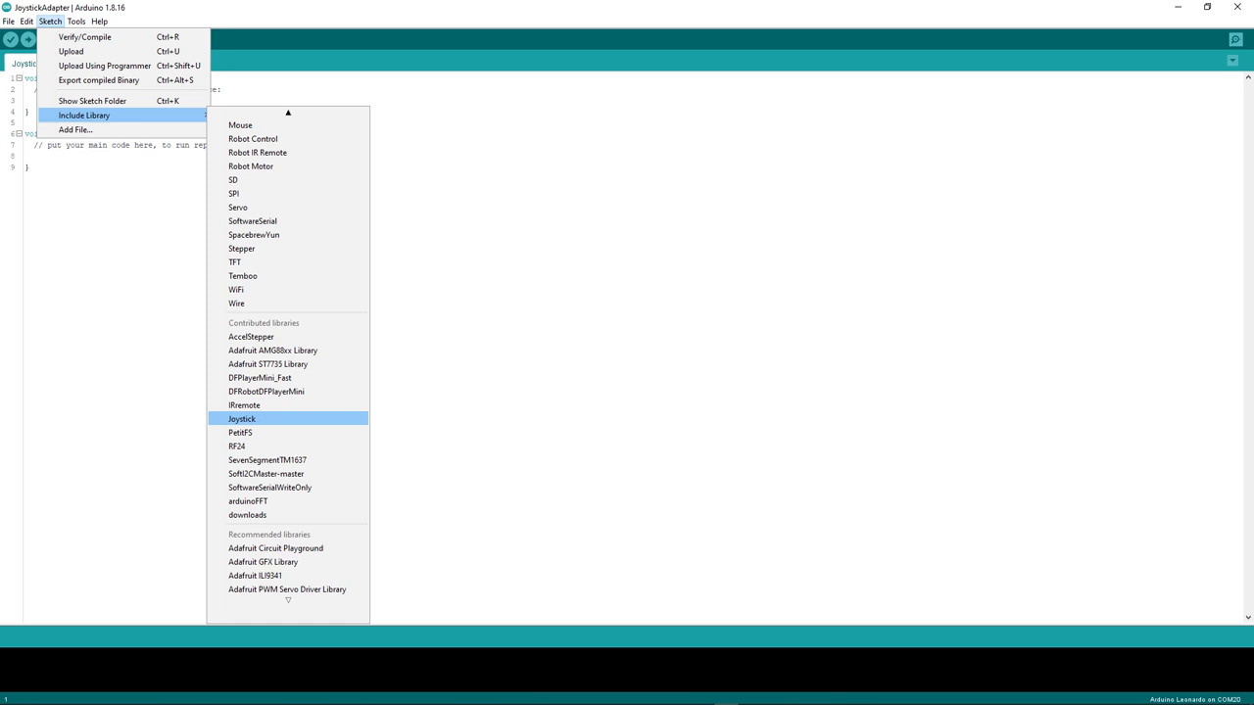
Include the Joystick library in the JoystickAdapter sketch via Sketch > Include Library.
click(241, 420)
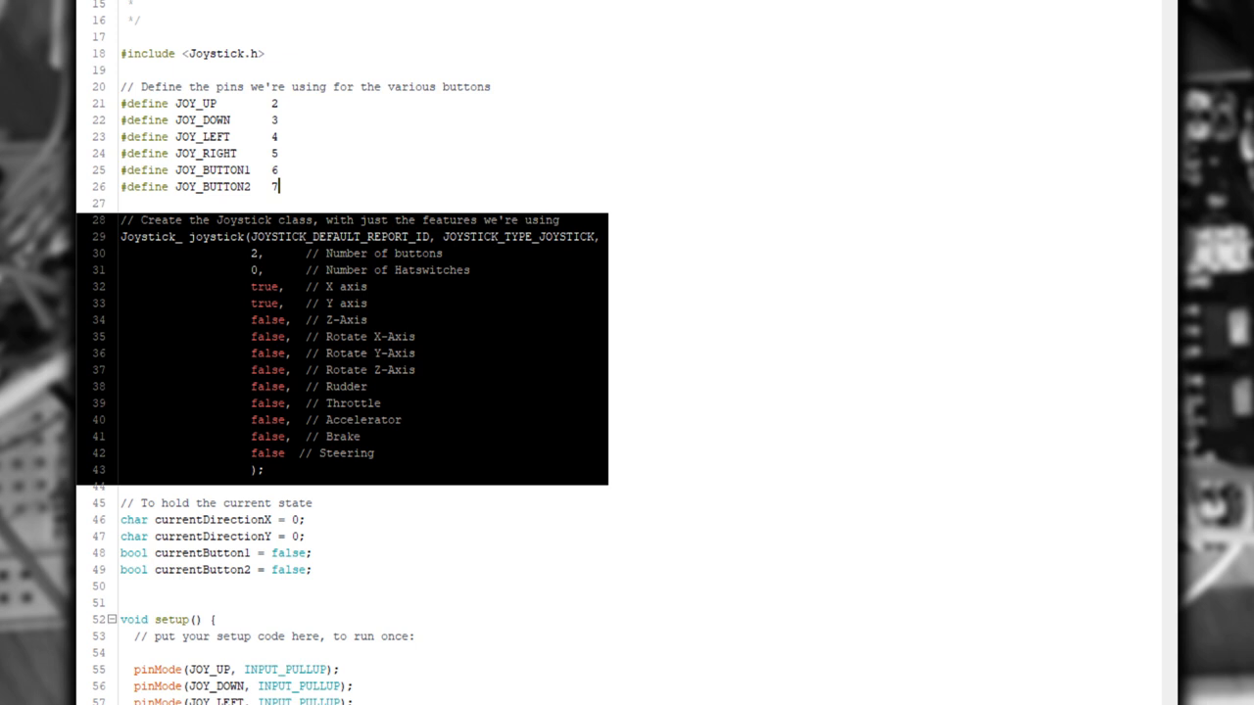
Scroll through the pin defines, Joystick_ constructor, setup() and loop() direction/button code.
scroll(down, 3)
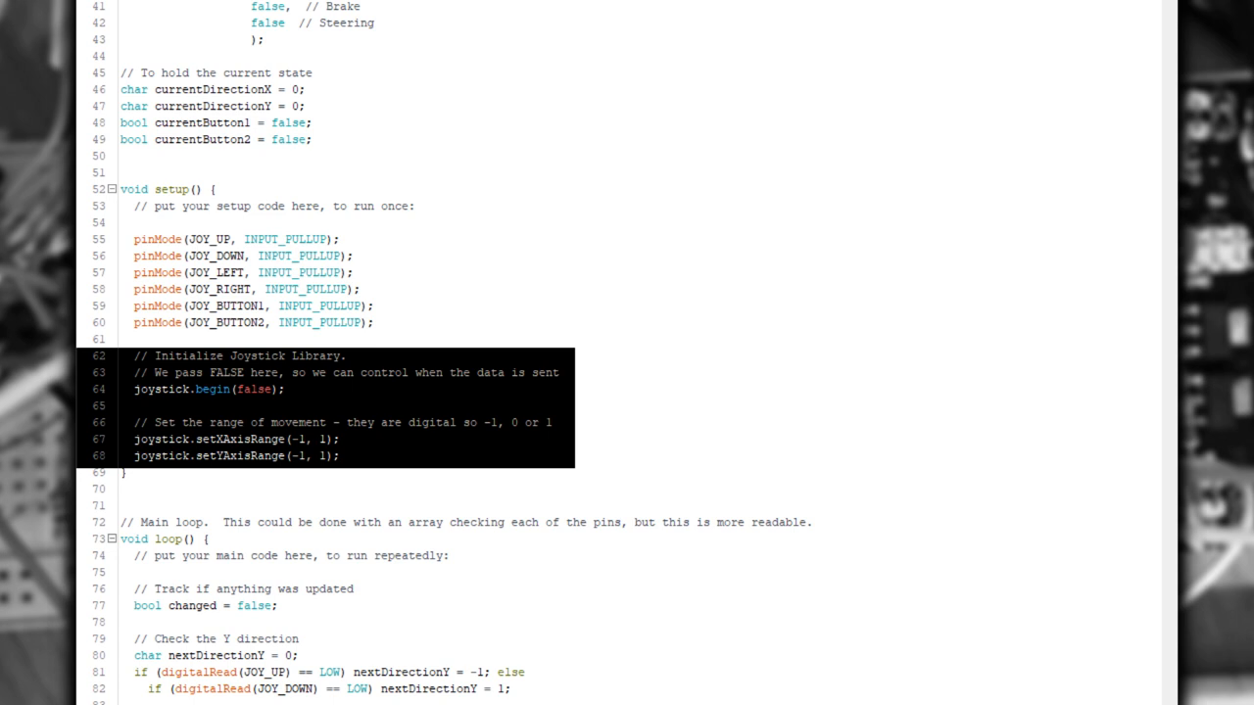
scroll(down, 3)
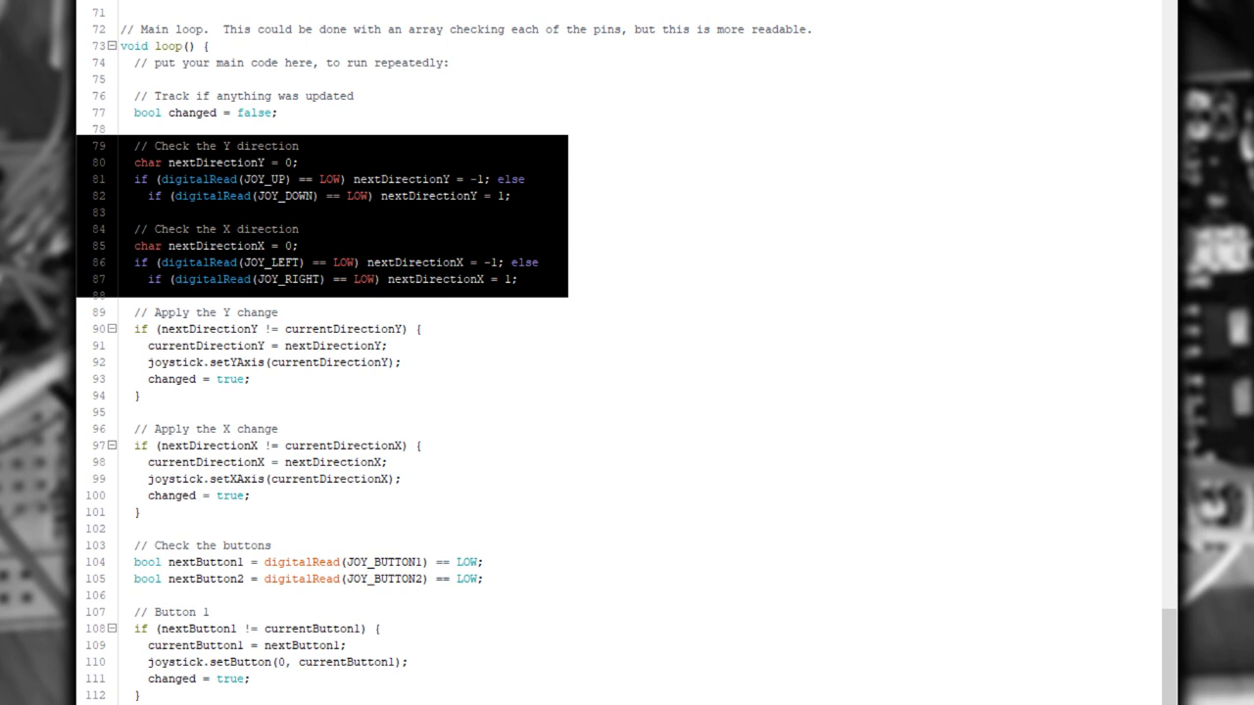